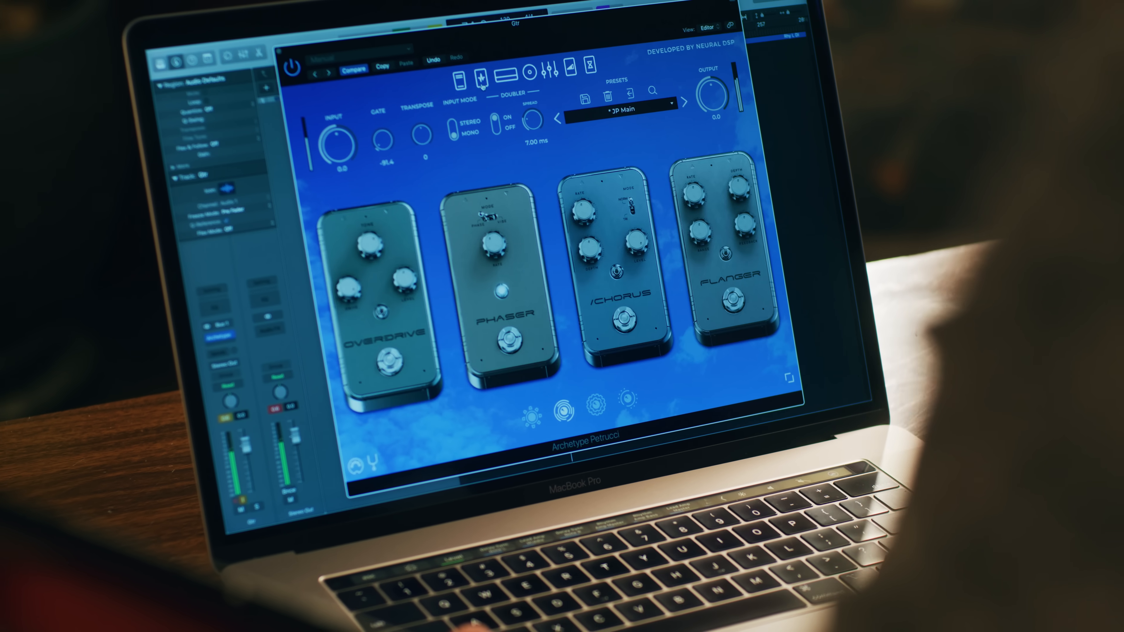
# Show the speaker cabinet and its two microphone placements on the Crystal Clean preset.
pyautogui.click(568, 407)
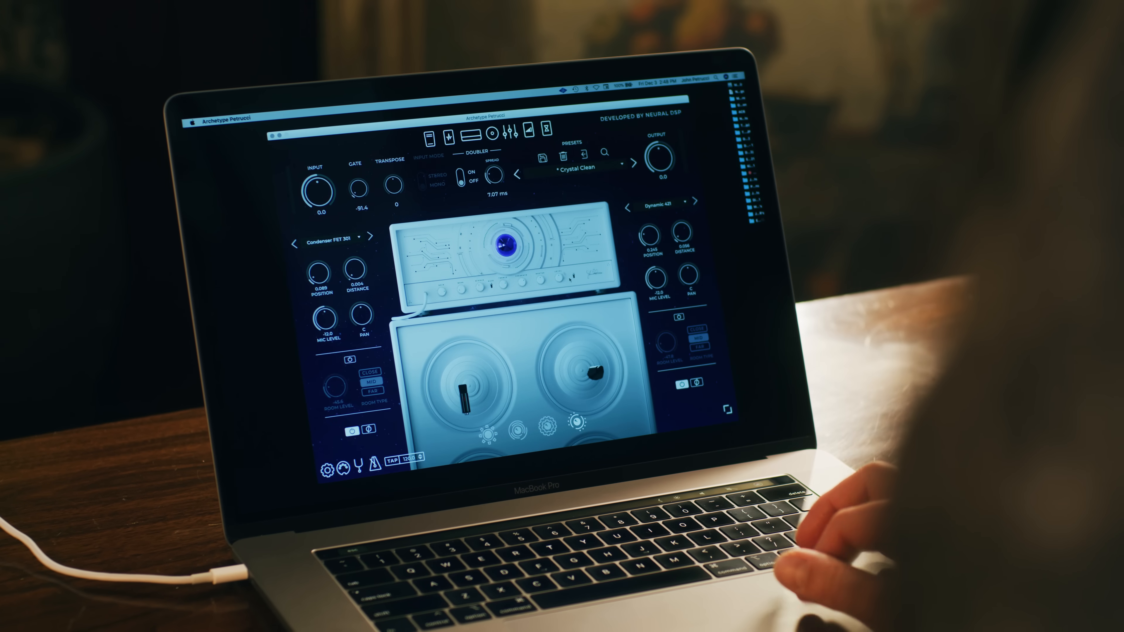
# Return from the amp head to the overdrive, phaser, chorus and flanger pedals on JP Main.
pyautogui.click(669, 202)
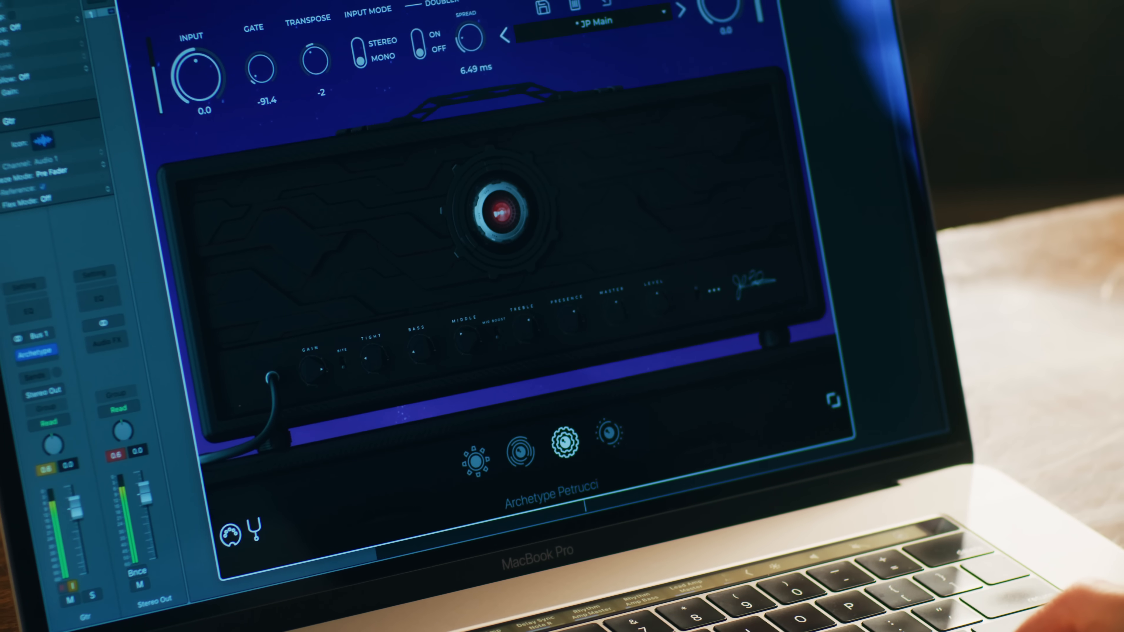
pyautogui.click(519, 444)
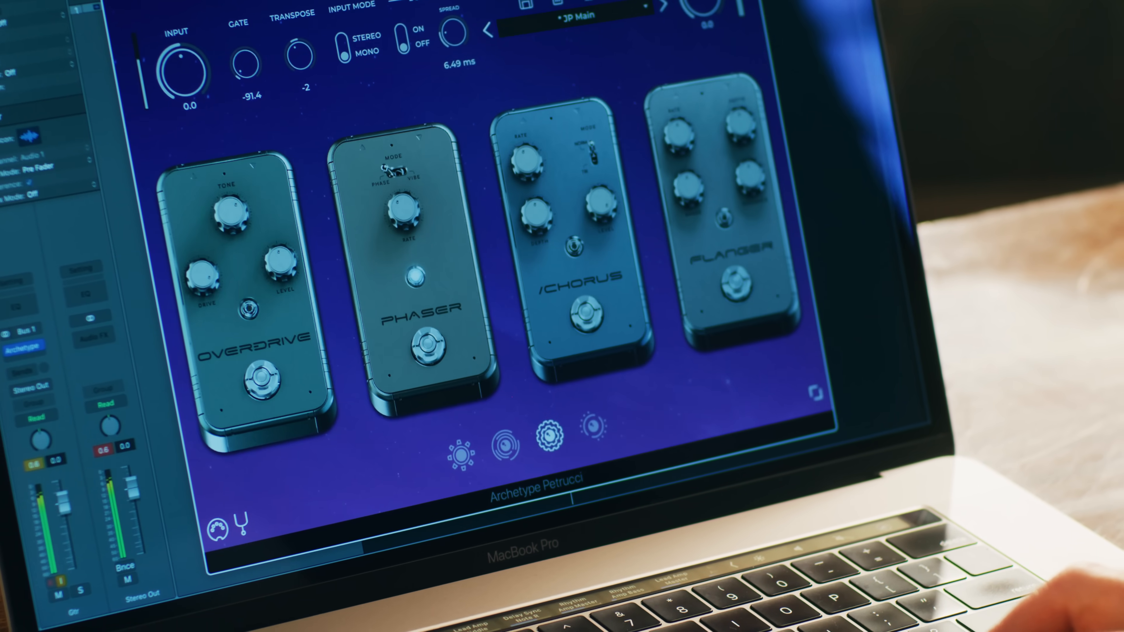